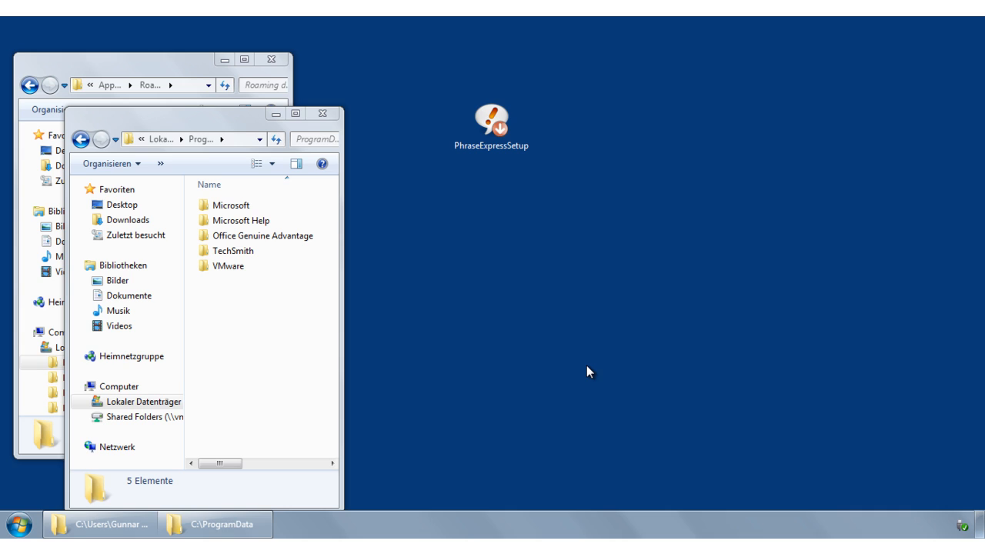
mouse_move(591, 366)
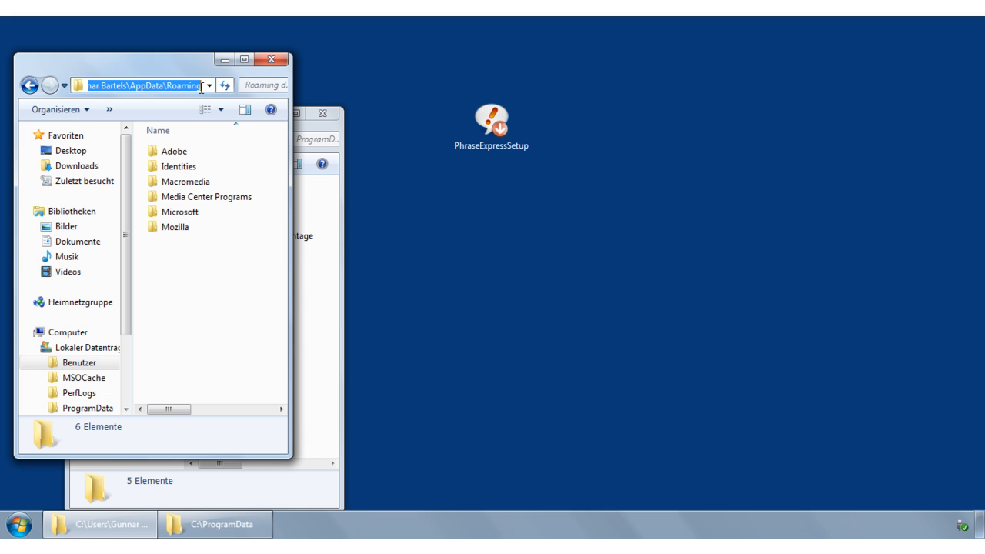
mouse_move(332, 284)
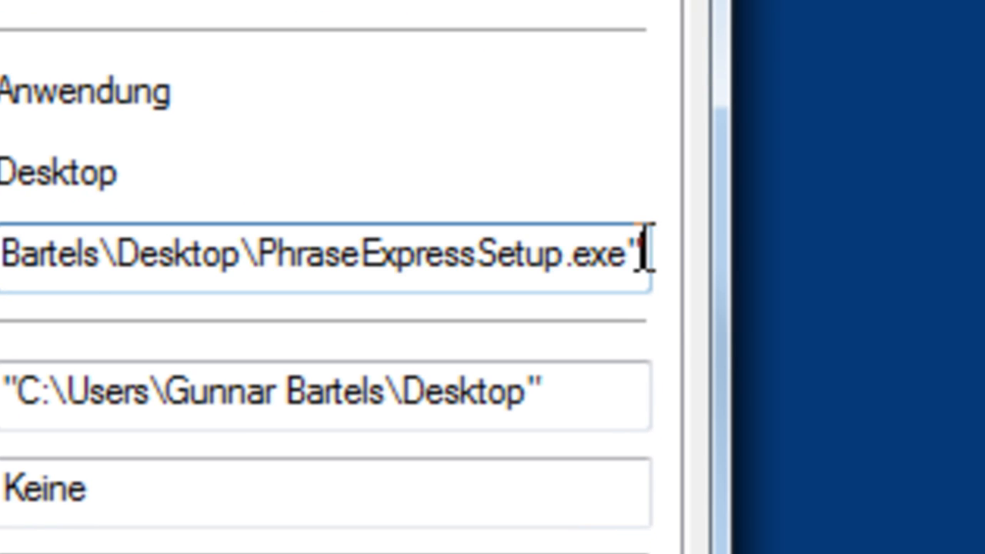
- Append /server=123.123.123.123:8989 to the PhraseExpressSetup shortcut's target
text(/)
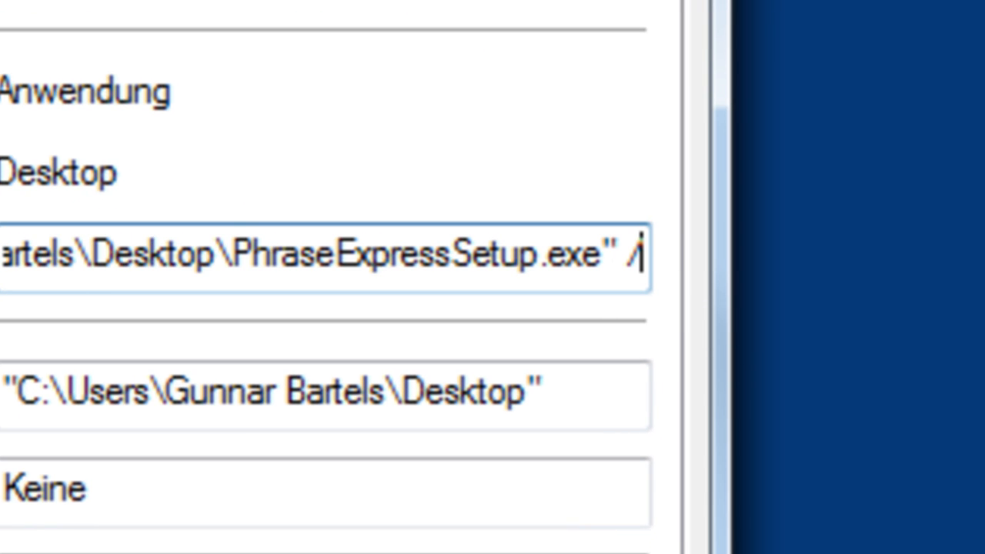
text(server)
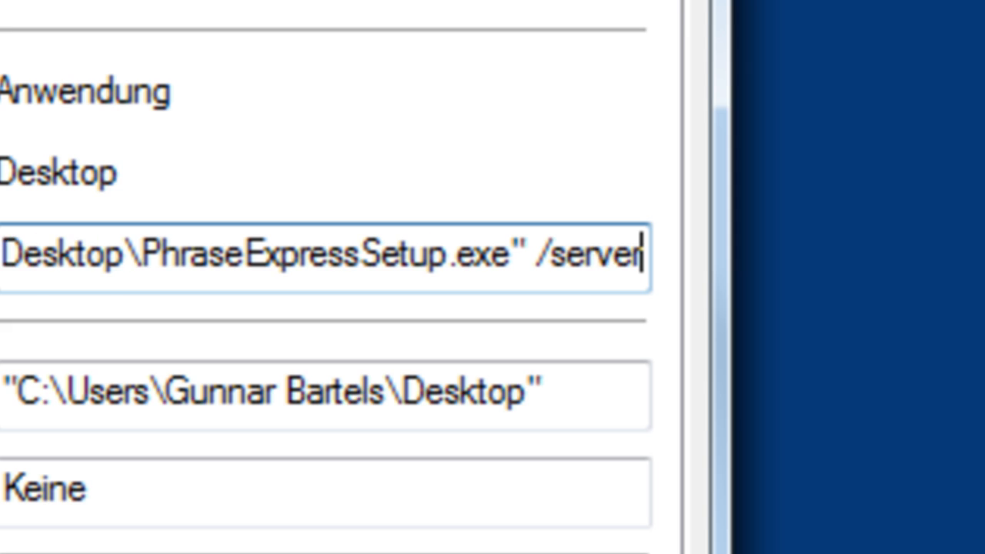
text(=123)
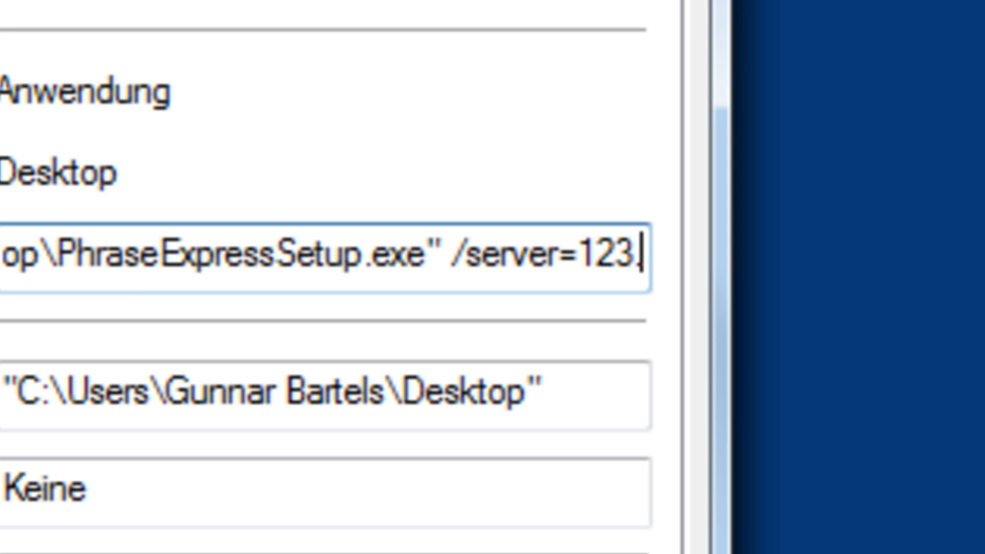
text(.123.123.123)
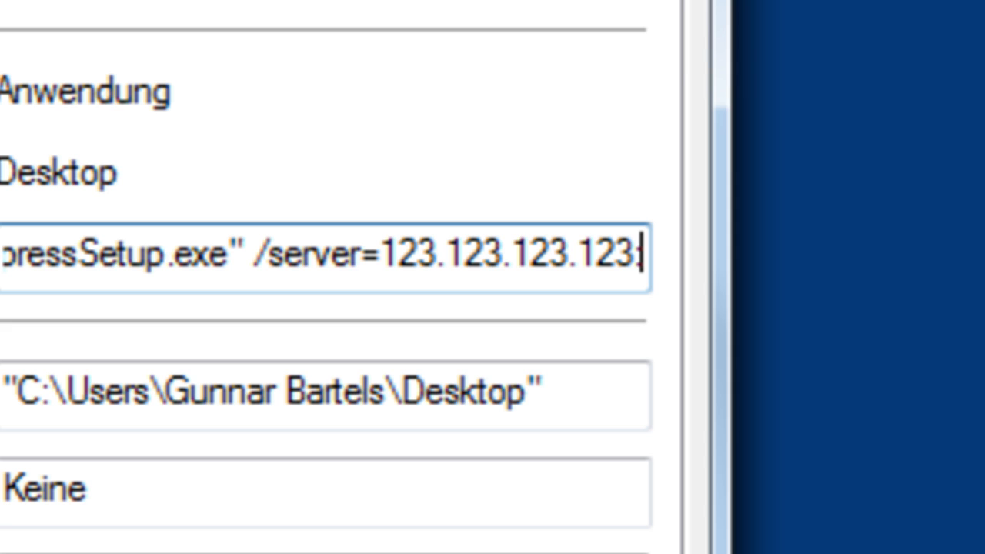
text(:8989)
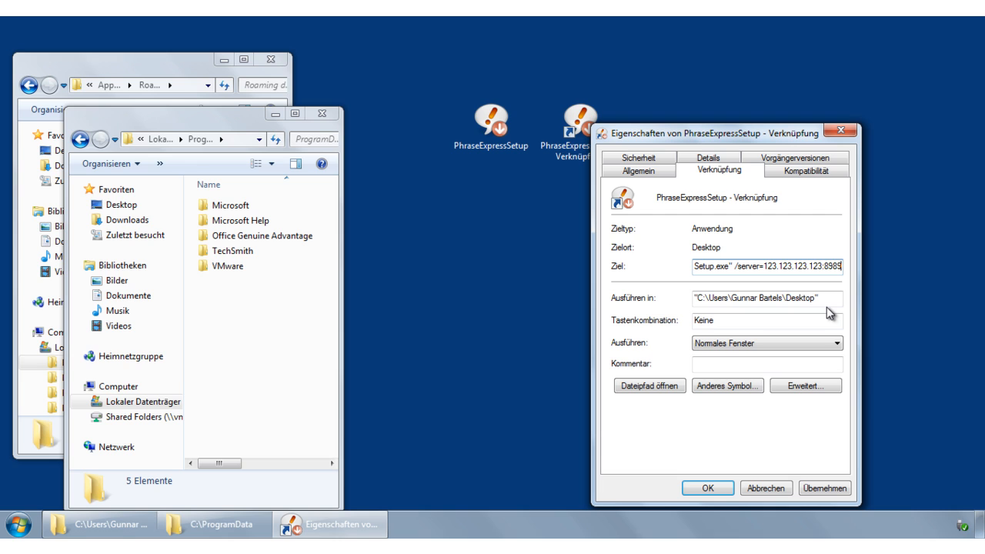
- Add the /verysilent silent-install switches to the target and apply the shortcut change
click(706, 488)
text( /verysilent /sil)
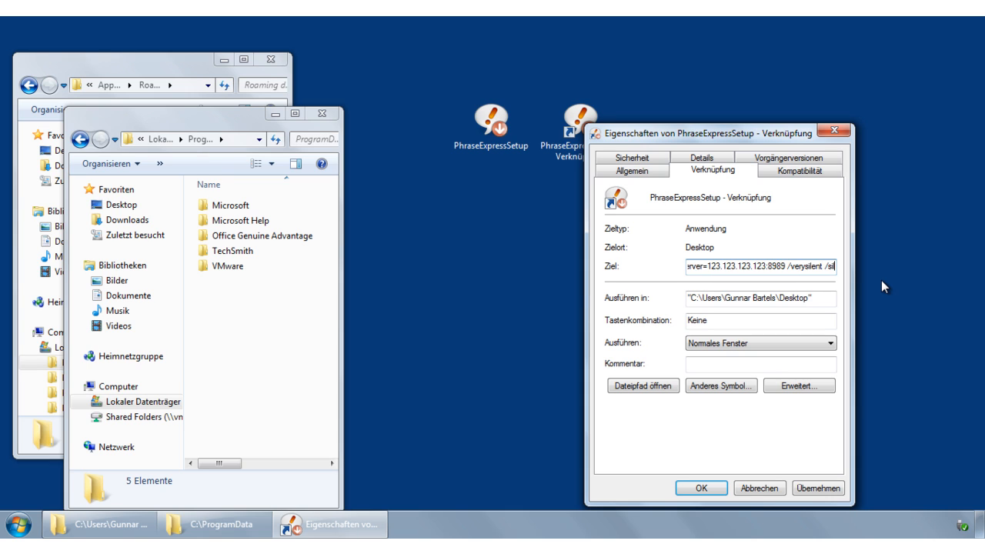
click(700, 488)
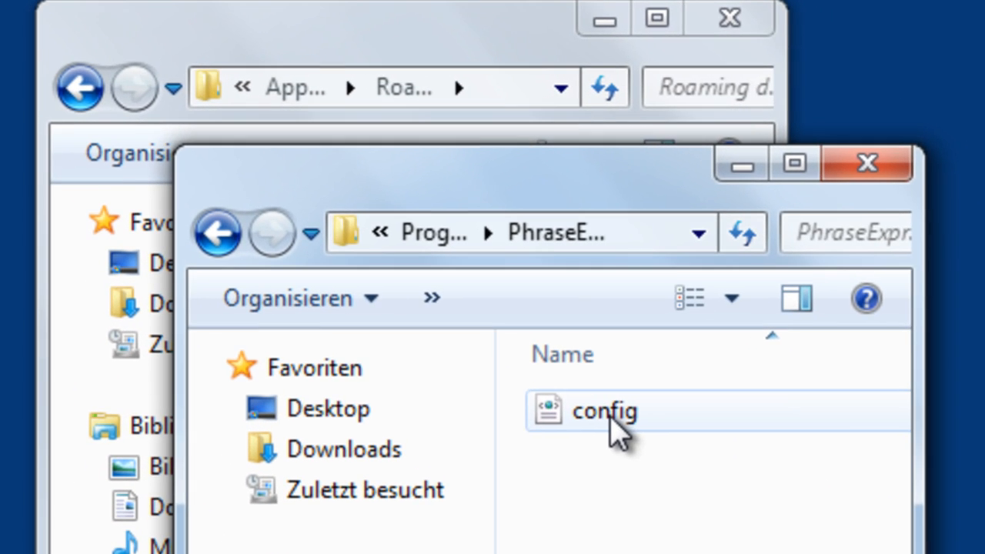
- View the ProgramData PhraseExpress config file listing server 123.123.123.123:8989
double_click(603, 409)
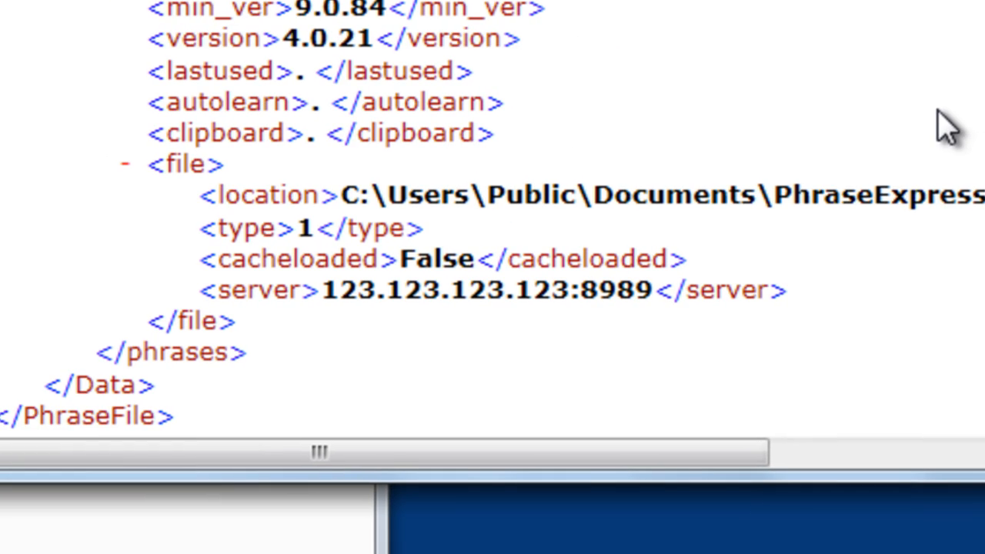
mouse_move(438, 326)
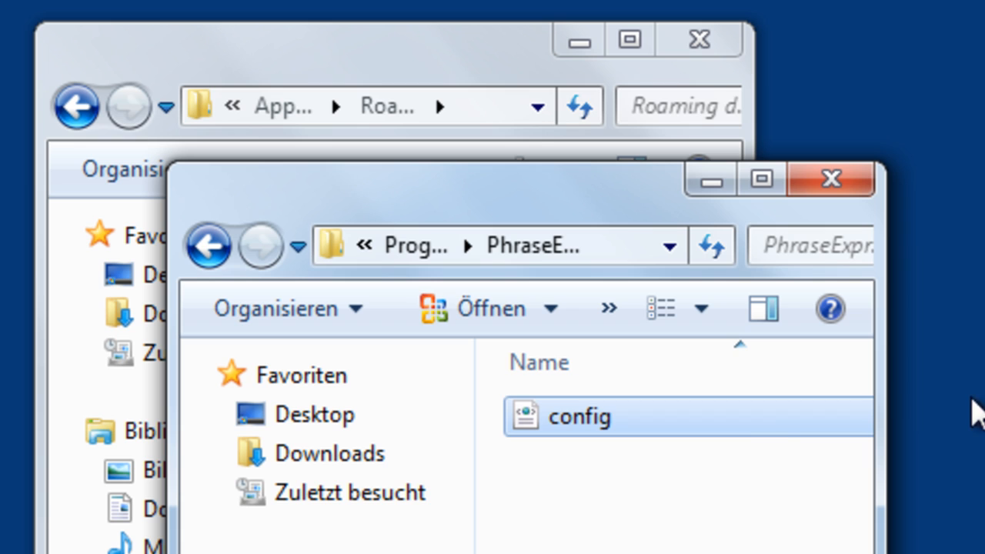
- Select the new PhraseExpress folder inside the user's AppData Roaming folder
click(493, 246)
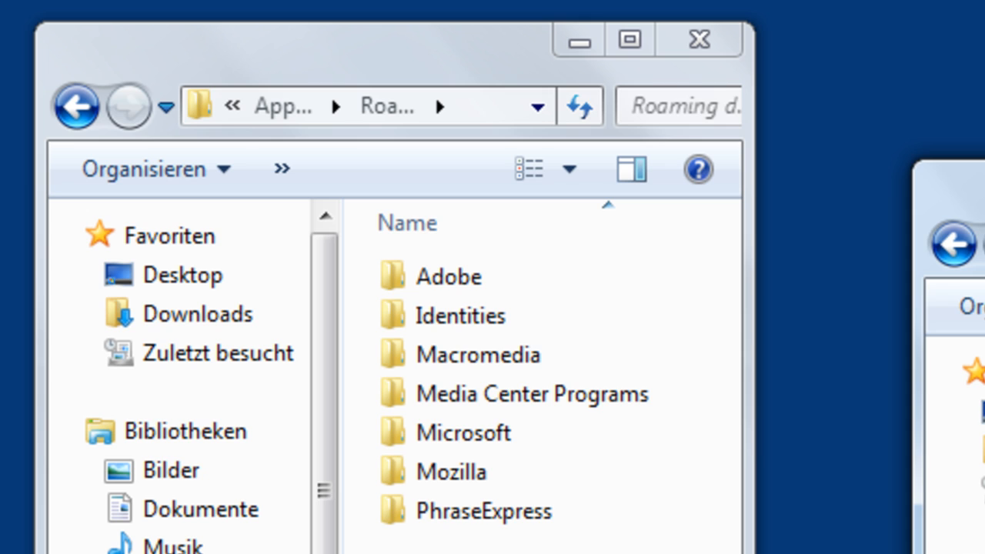
click(484, 511)
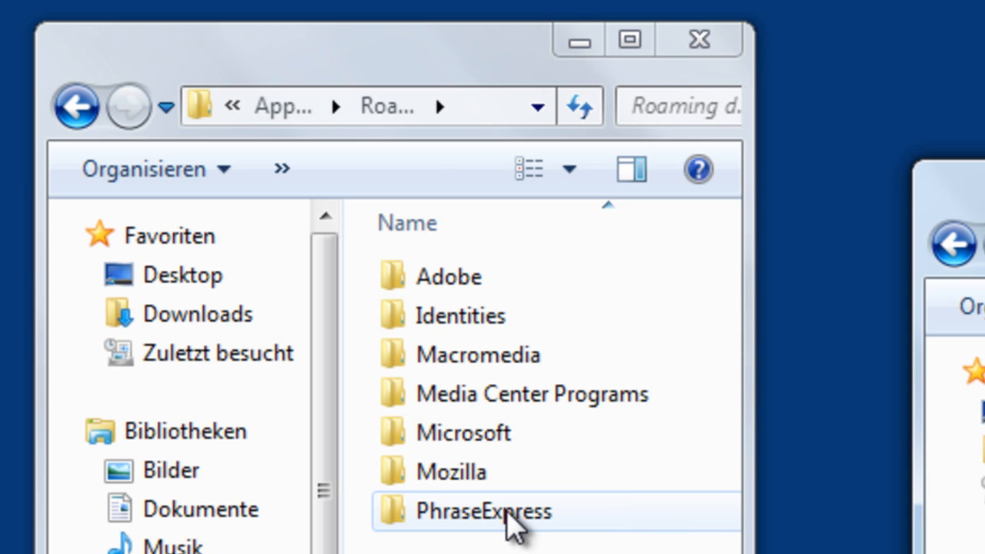